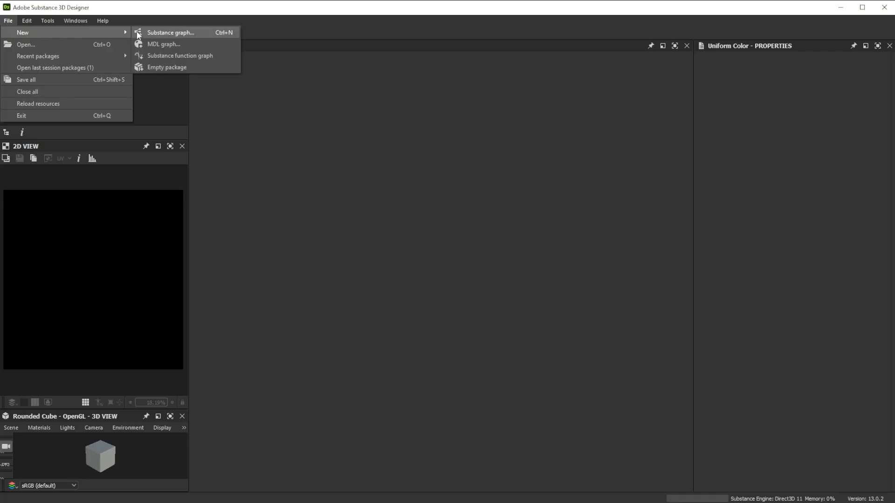
Create a new Substance graph from the File menu
{"action": "left_click", "coordinate": [171, 32]}
{"action": "type", "text": "tr"}
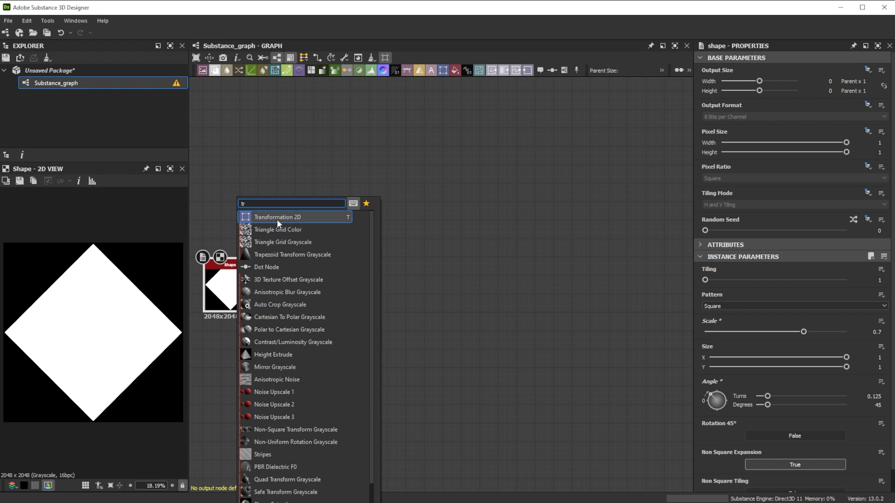
Stretch the diamond with Transformation 2D and apply a Non Uniform Blur at intensity 20
{"action": "left_click", "coordinate": [277, 217]}
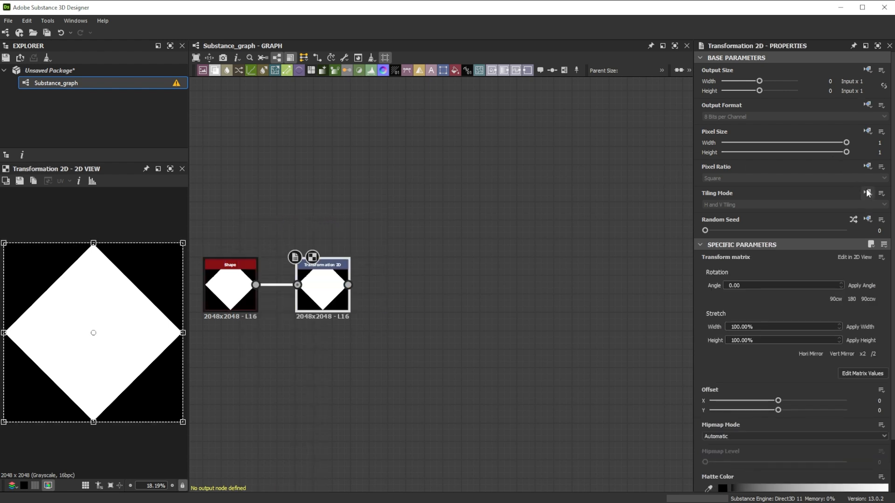
{"action": "left_click", "coordinate": [793, 204]}
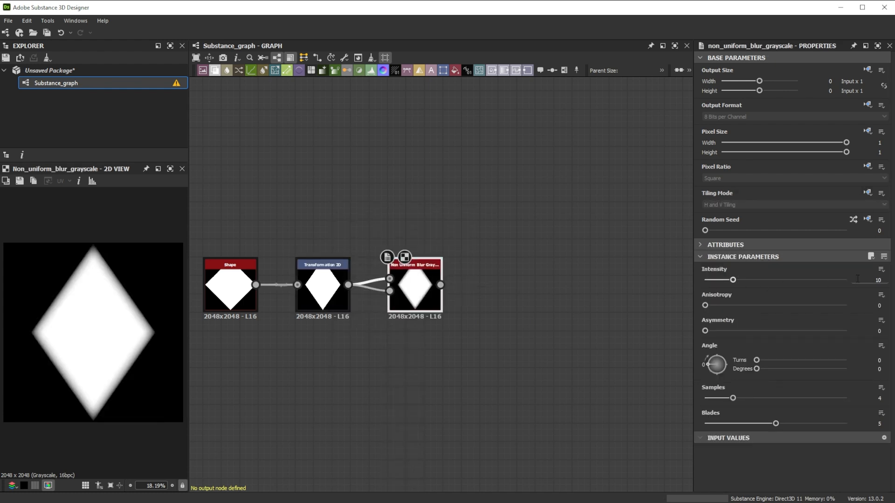
{"action": "left_click_drag", "start_coordinate": [735, 279], "coordinate": [760, 279]}
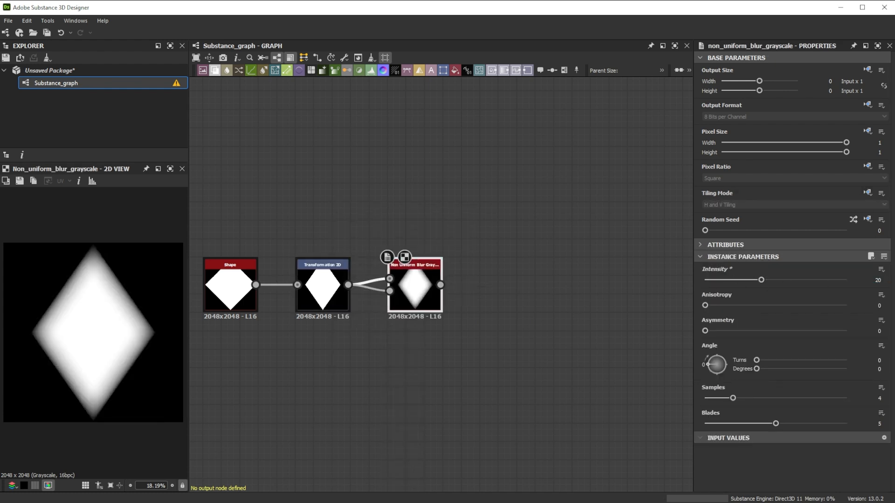
{"action": "left_click_drag", "start_coordinate": [734, 397], "coordinate": [780, 398]}
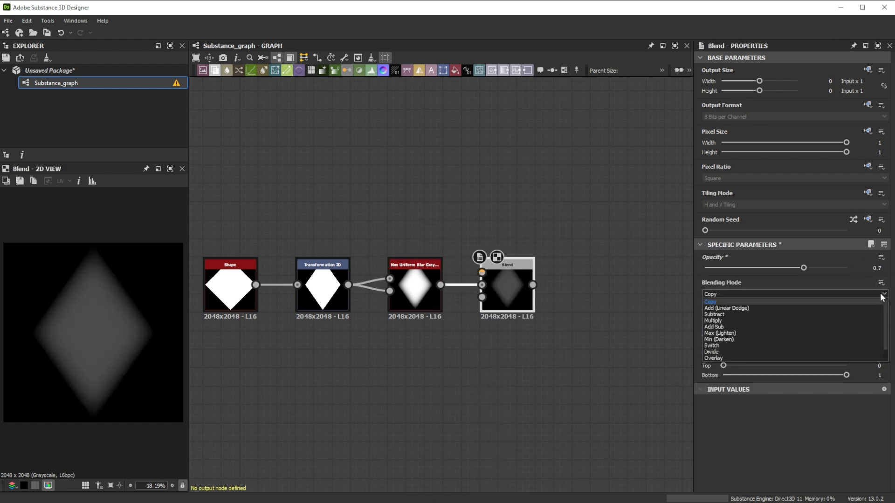
Choose the blending mode for Gradient Linear 1 in the Blend node
{"action": "left_click", "coordinate": [714, 315]}
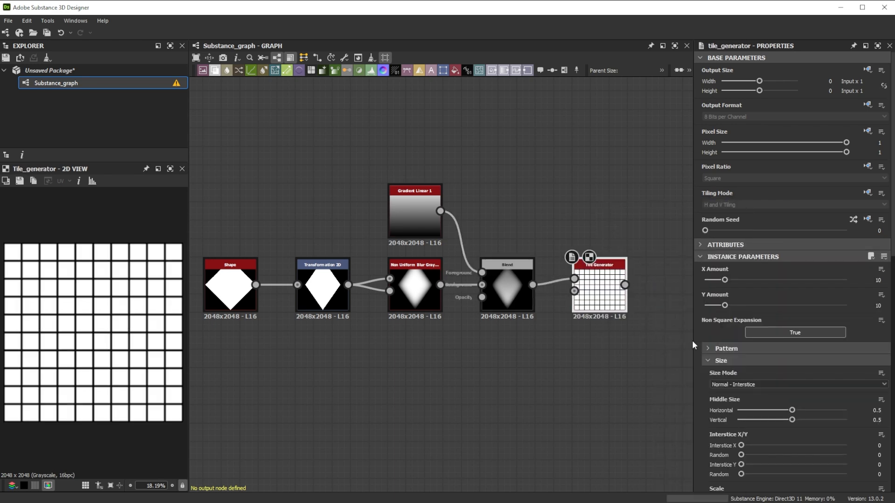
Tile the soft diamond with Add color blending, size scale 3, and 0.5 position offset
{"action": "left_click", "coordinate": [795, 372]}
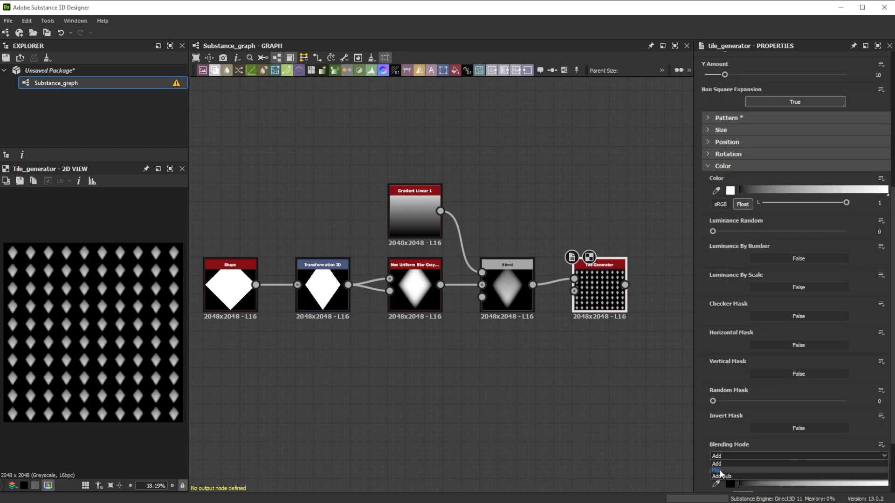
{"action": "left_click", "coordinate": [721, 130]}
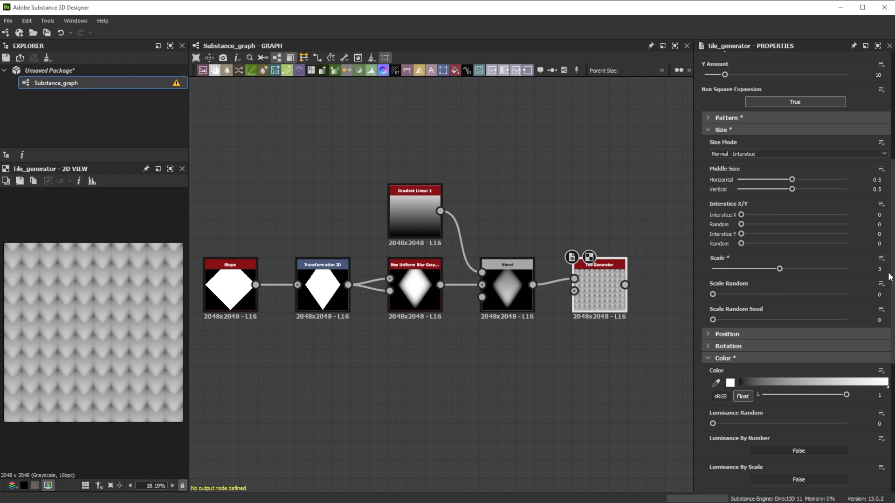
{"action": "left_click", "coordinate": [727, 334]}
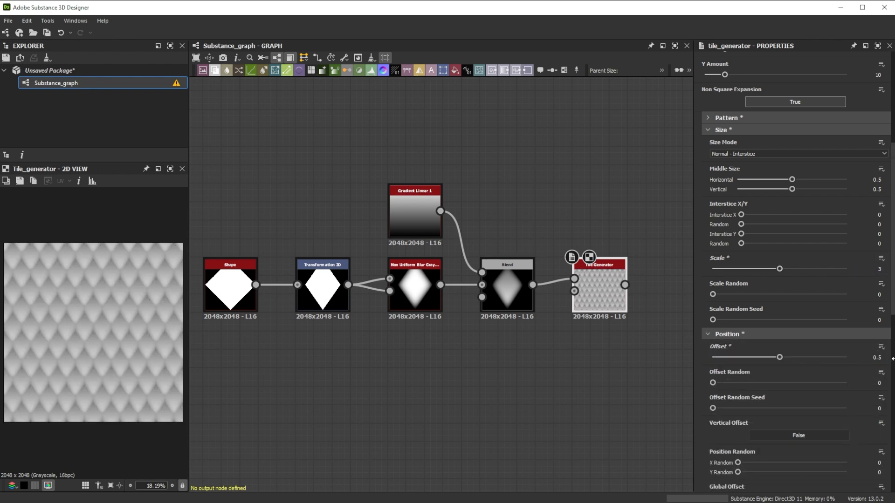
{"action": "scroll", "scroll_direction": "down", "scroll_amount": 3}
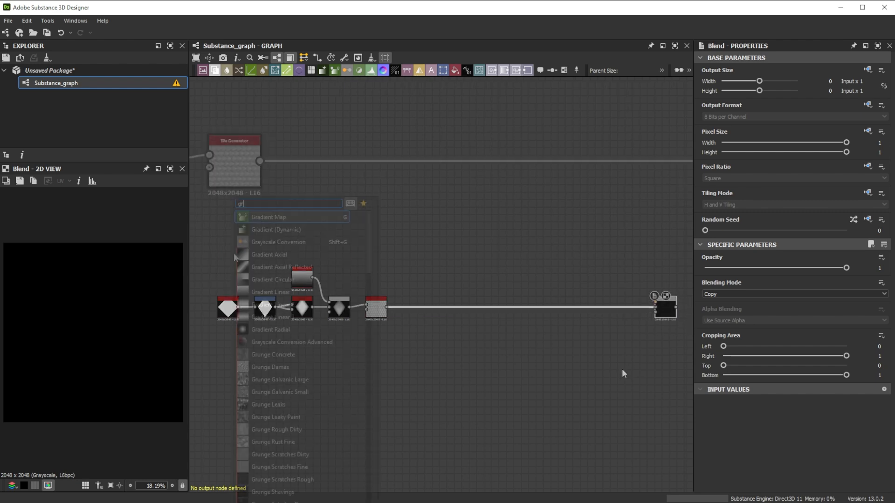
Add Gradient Linear 2 through a Transformation 2D set to No Tiling
{"action": "type", "text": "gra"}
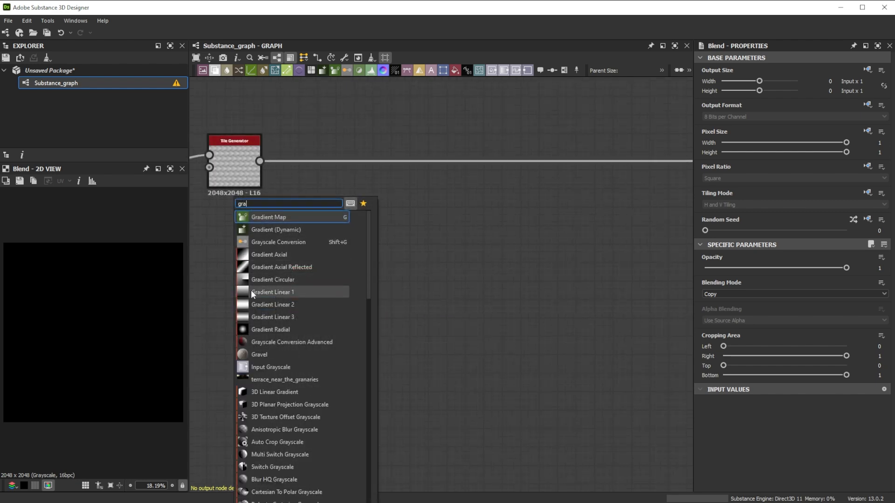
{"action": "left_click", "coordinate": [273, 305]}
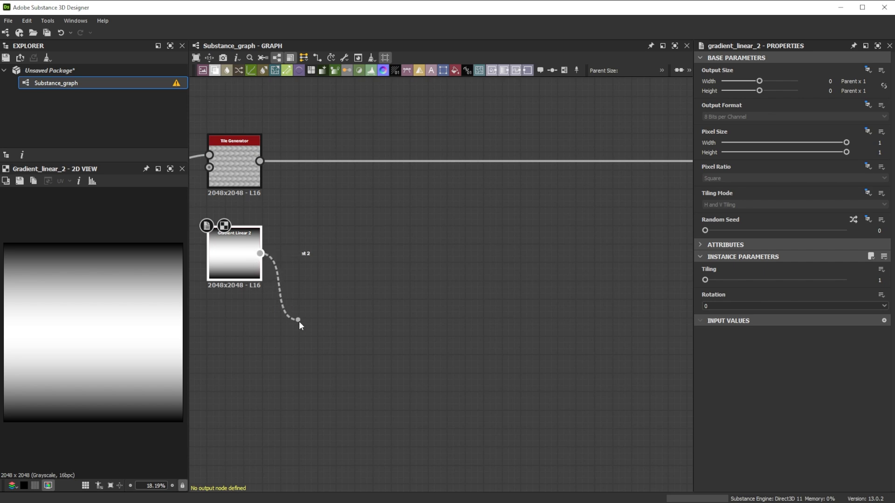
{"action": "type", "text": "tr"}
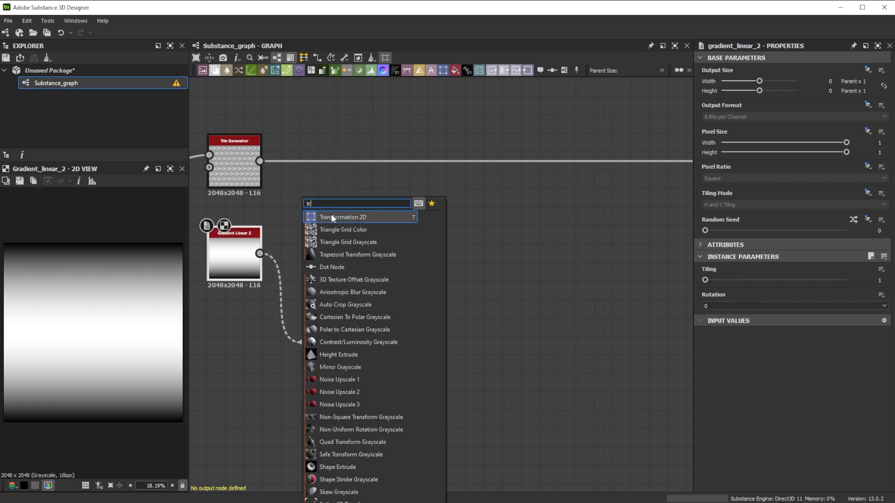
{"action": "left_click", "coordinate": [343, 217]}
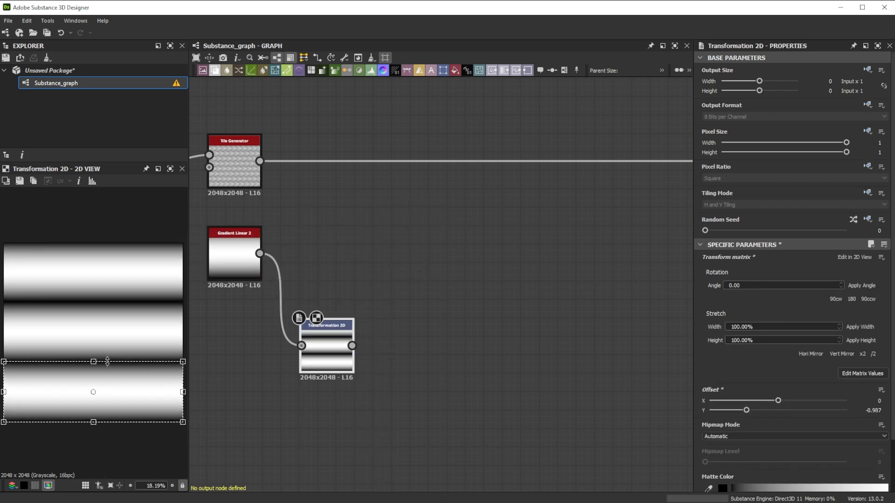
{"action": "left_click", "coordinate": [792, 205]}
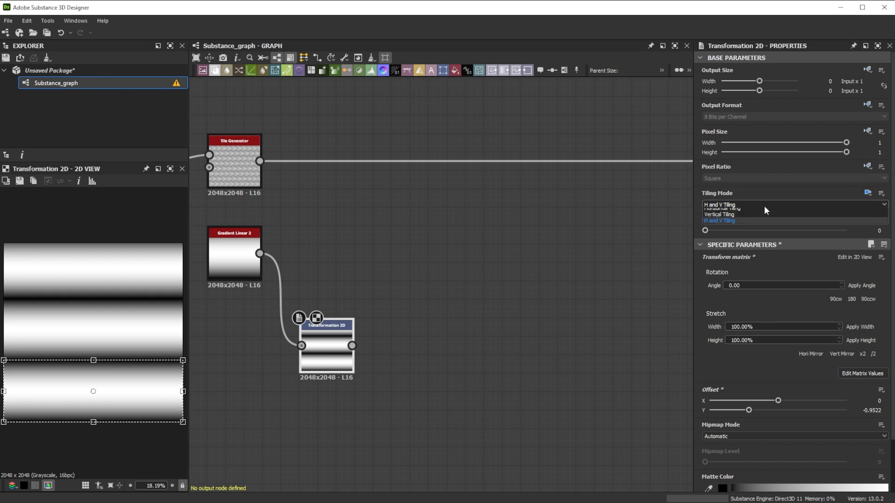
{"action": "left_click", "coordinate": [725, 208]}
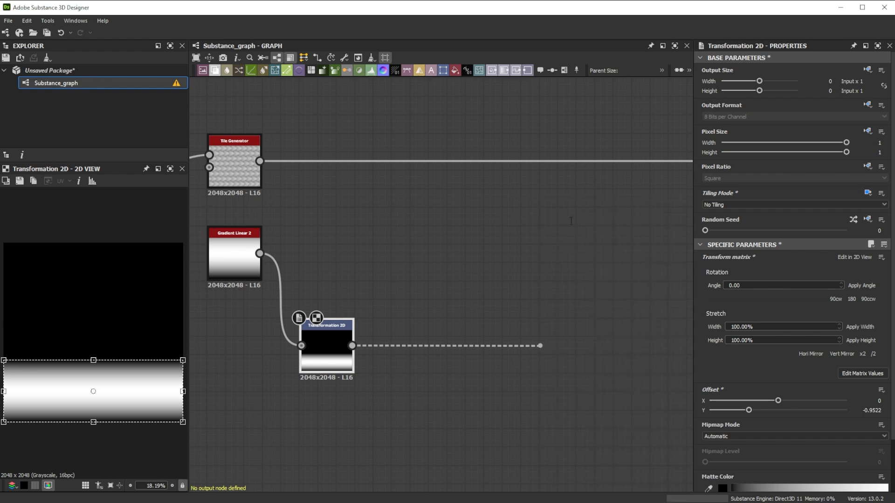
{"action": "type", "text": "gr"}
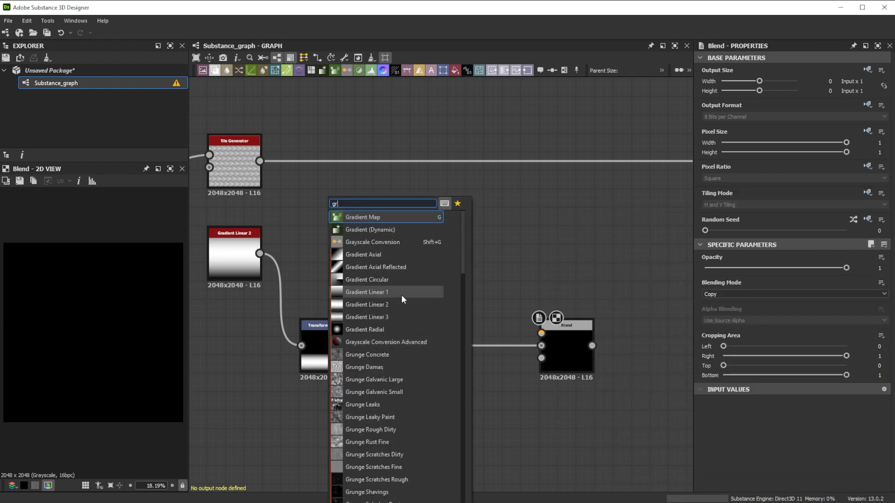
Add a 90°-rotated Gradient Linear 1, blur it with Blur HQ, and feed it into the Blend
{"action": "left_click", "coordinate": [367, 291]}
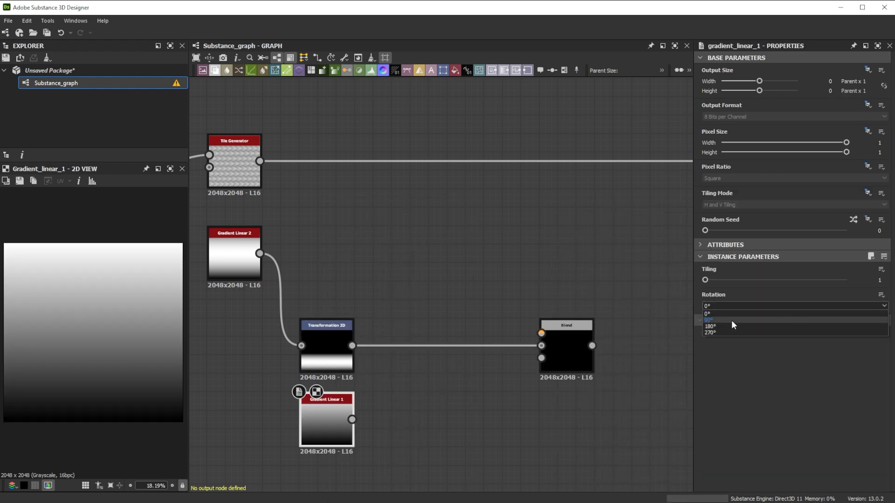
{"action": "left_click", "coordinate": [709, 318]}
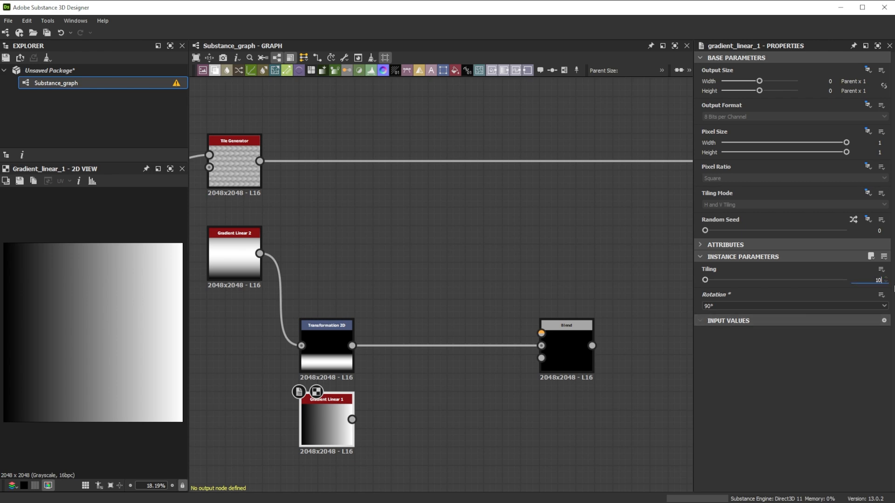
{"action": "type", "text": "blu"}
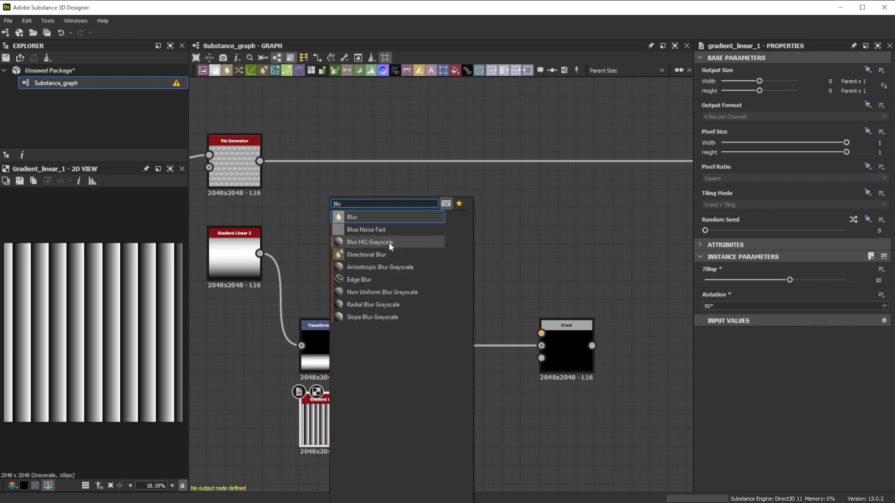
{"action": "left_click", "coordinate": [369, 241]}
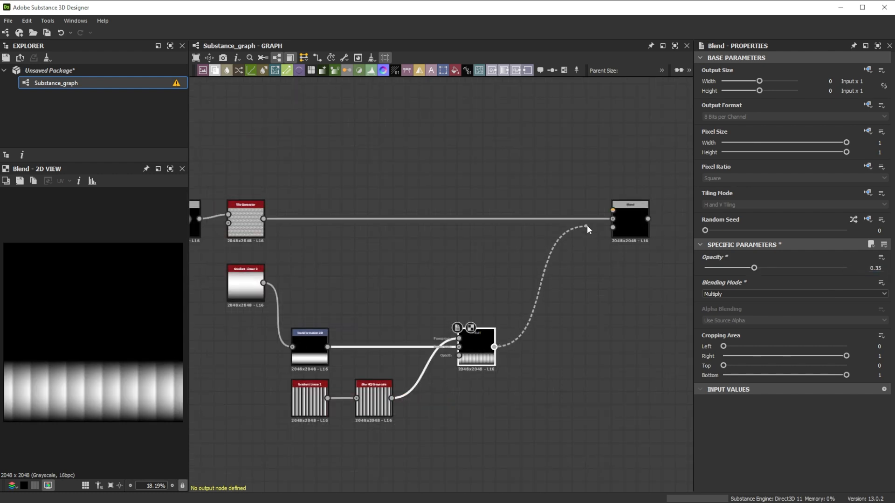
{"action": "left_click_drag", "start_coordinate": [492, 346], "coordinate": [612, 211]}
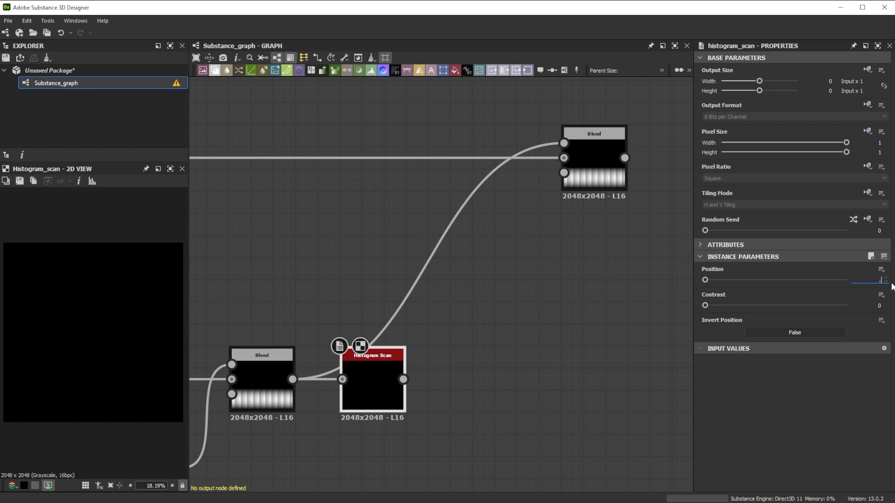
Add a Blur HQ Grayscale after the Histogram Scan and adjust a slider
{"action": "type", "text": "b"}
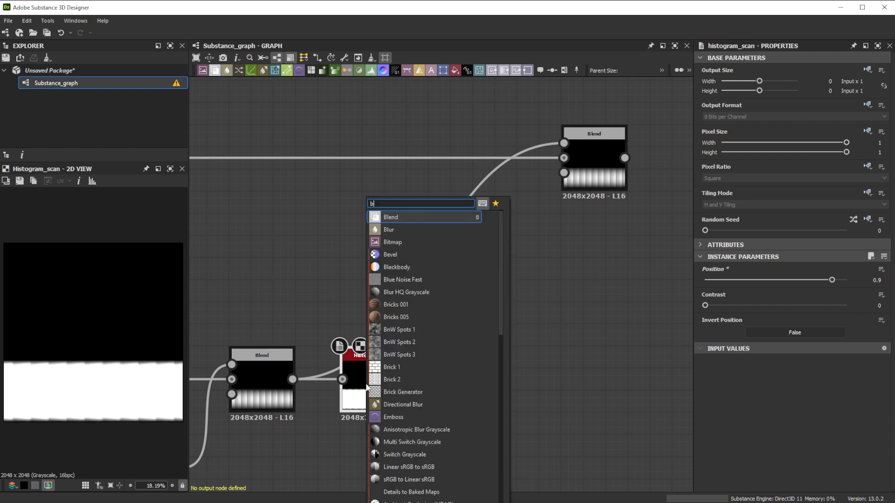
{"action": "left_click", "coordinate": [407, 292]}
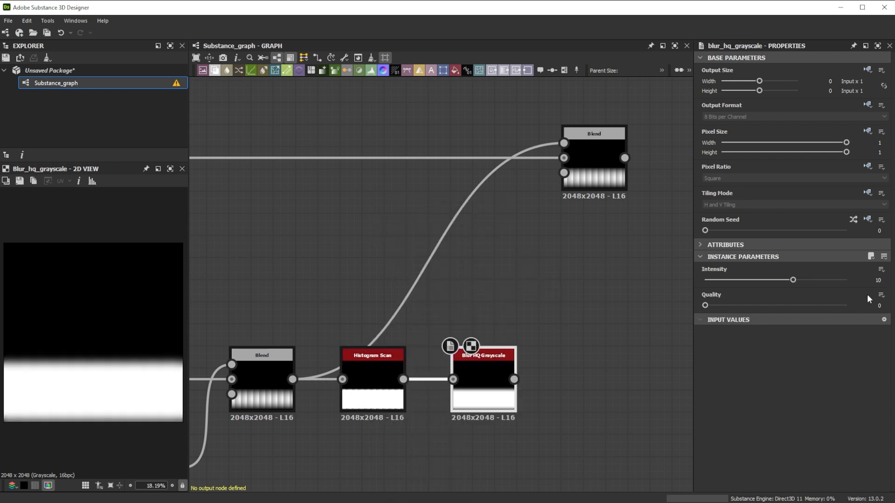
{"action": "left_click_drag", "start_coordinate": [792, 280], "coordinate": [748, 280]}
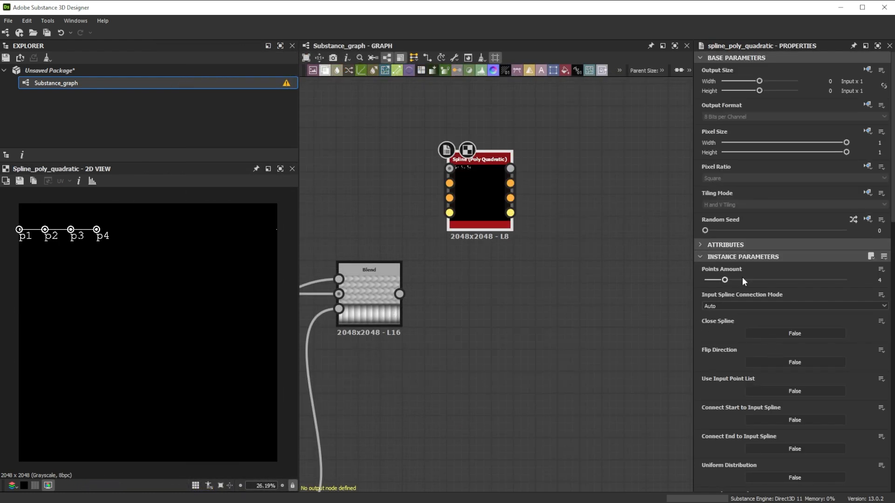
Give the spline ten points, drag them into an S-curve, and show the thickness envelope
{"action": "left_click_drag", "start_coordinate": [725, 280], "coordinate": [847, 280]}
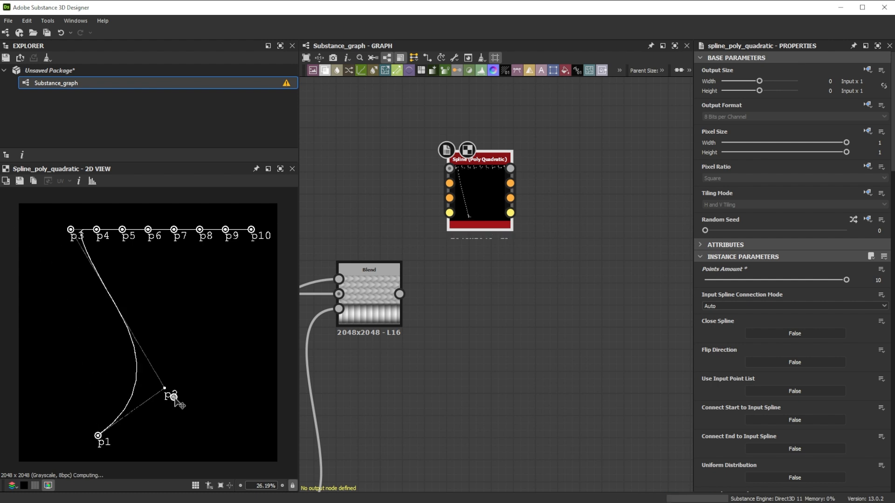
{"action": "left_click_drag", "start_coordinate": [173, 396], "coordinate": [191, 424]}
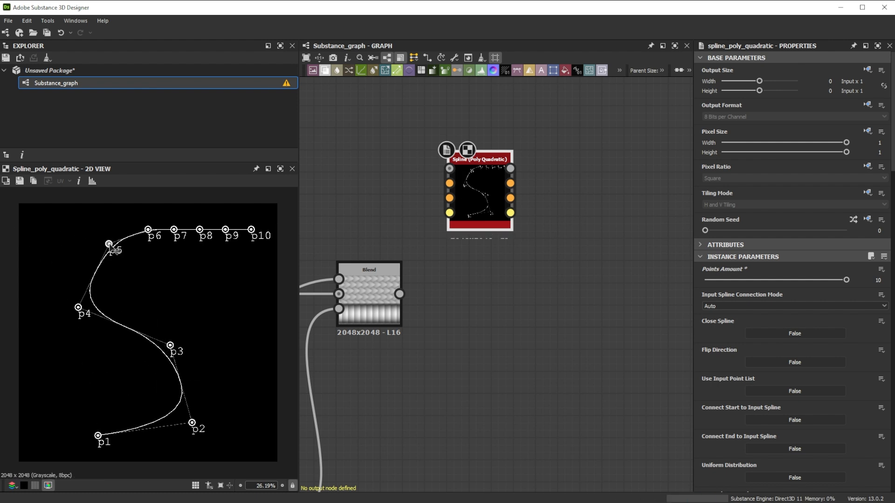
{"action": "left_click_drag", "start_coordinate": [203, 231], "coordinate": [197, 265]}
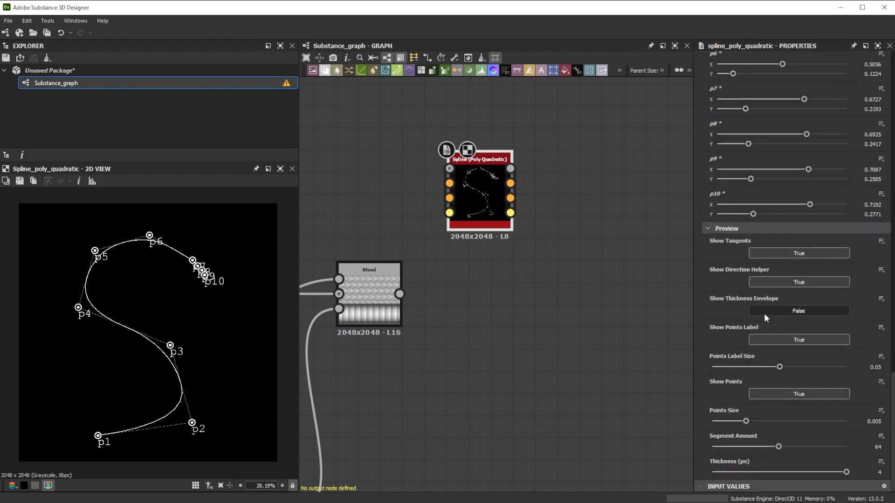
{"action": "left_click", "coordinate": [798, 310]}
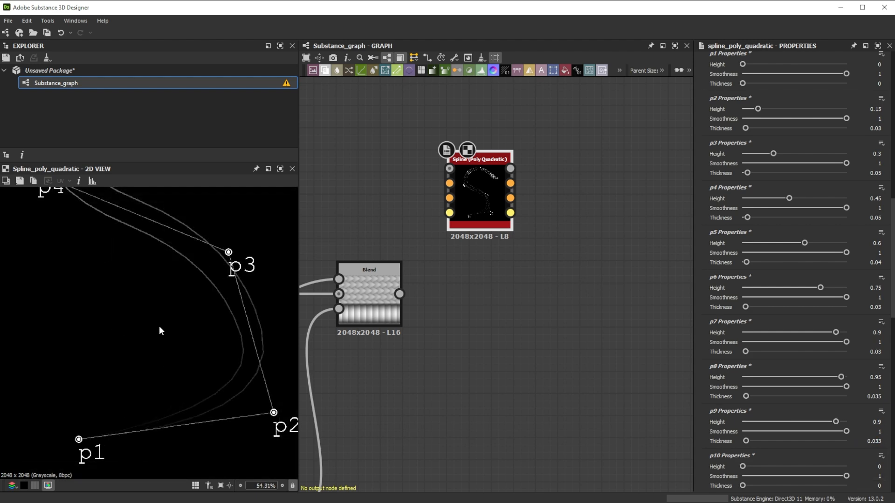
Add a Spline Mapper Grayscale node and a Curve node for the twist input
{"action": "type", "text": "spli"}
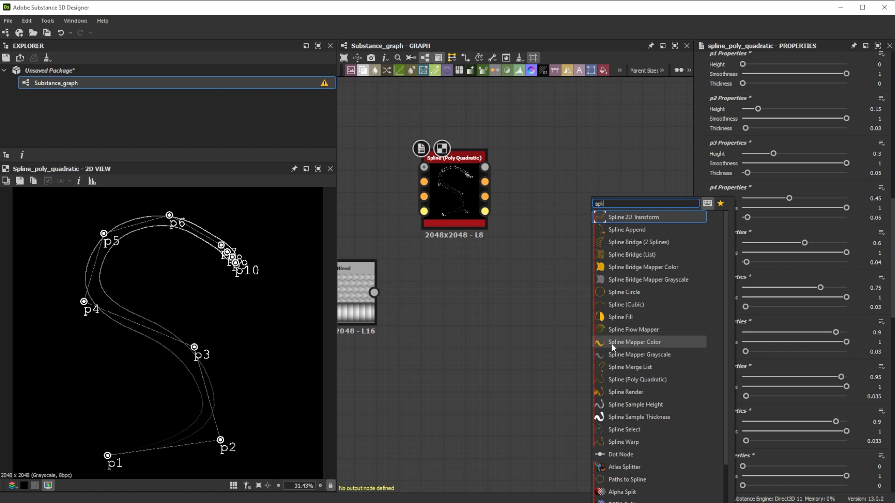
{"action": "left_click", "coordinate": [644, 355]}
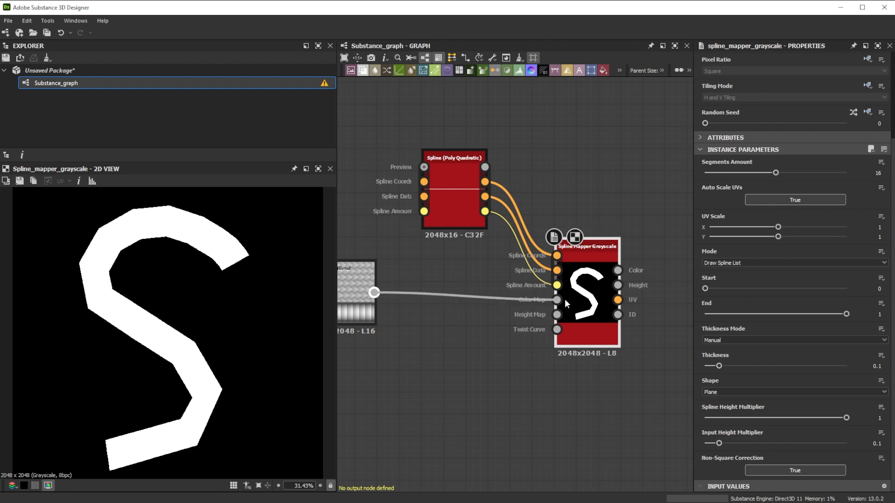
{"action": "type", "text": "curv"}
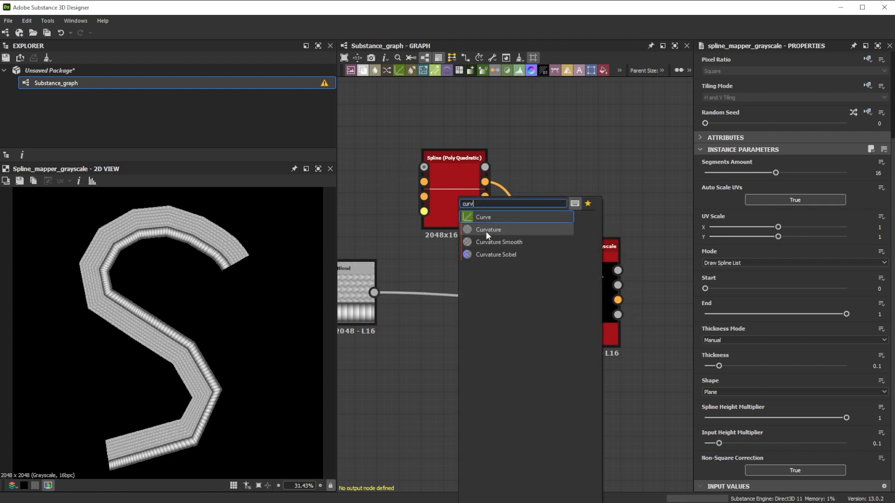
{"action": "left_click", "coordinate": [482, 217]}
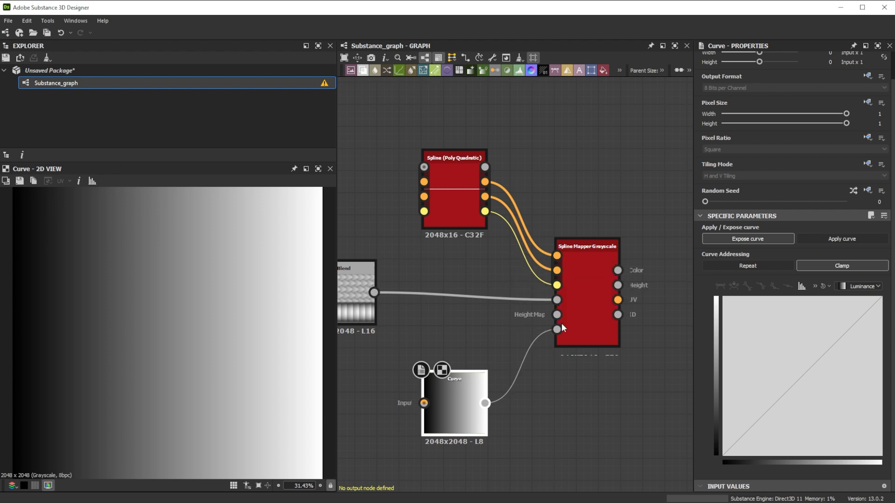
Set the Spline Mapper's Thickness Mode to From Spline and Shape to Cylinder
{"action": "left_click", "coordinate": [587, 291]}
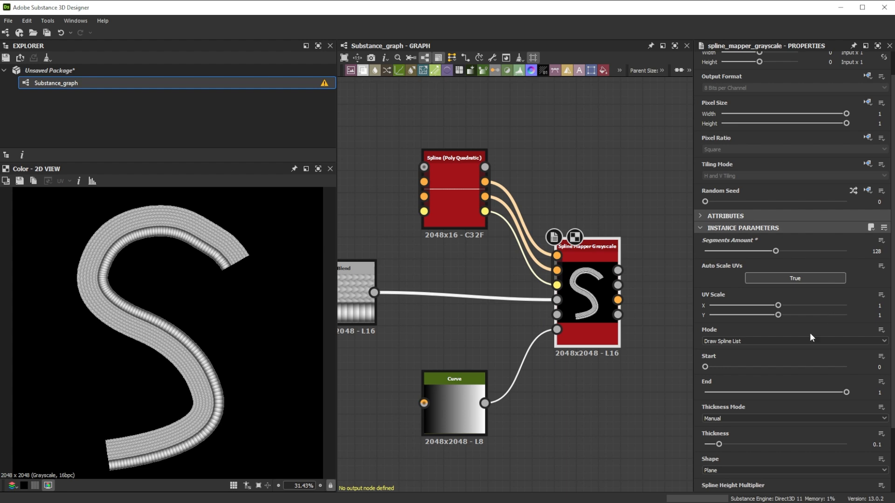
{"action": "left_click", "coordinate": [793, 418]}
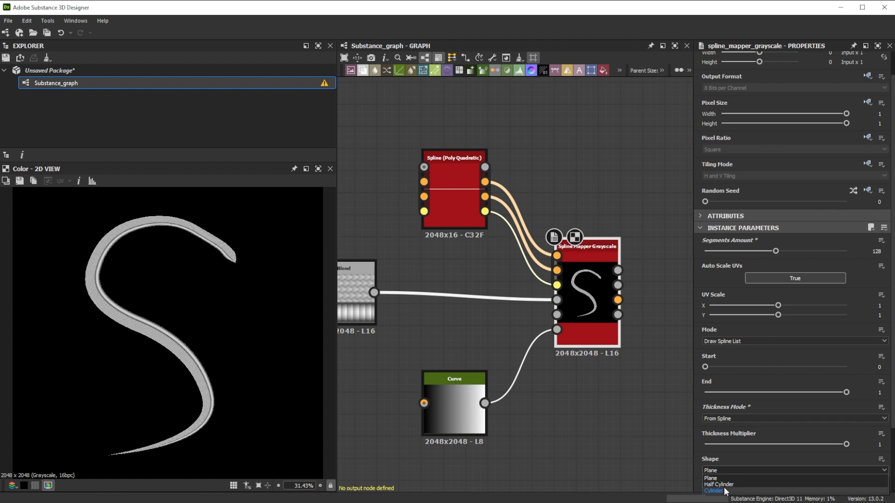
{"action": "left_click", "coordinate": [711, 491]}
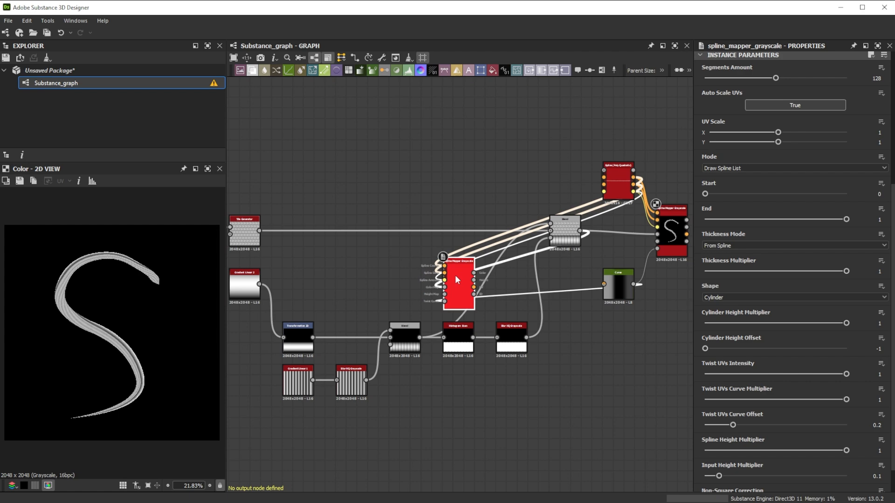
Place a duplicate Spline Mapper below the first, fed by Gradient Linear 1 via a 'Gradient' portal dot
{"action": "left_click_drag", "start_coordinate": [457, 284], "coordinate": [671, 365]}
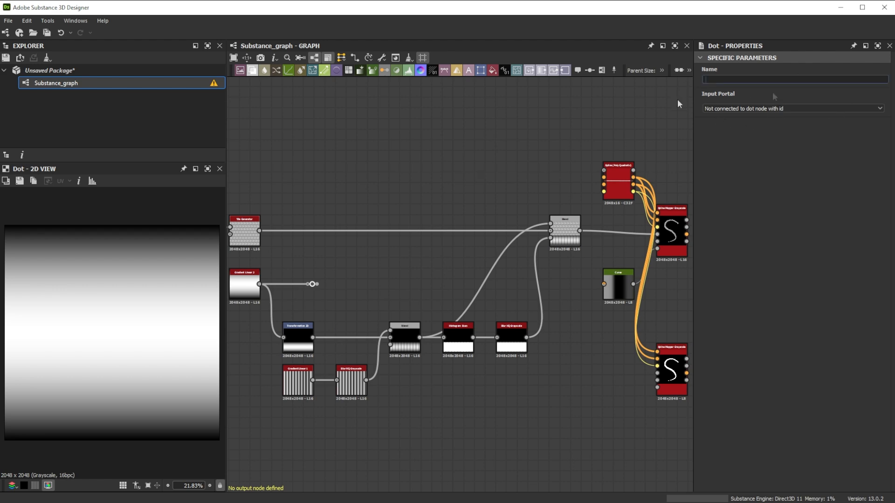
{"action": "type", "text": "Gradient"}
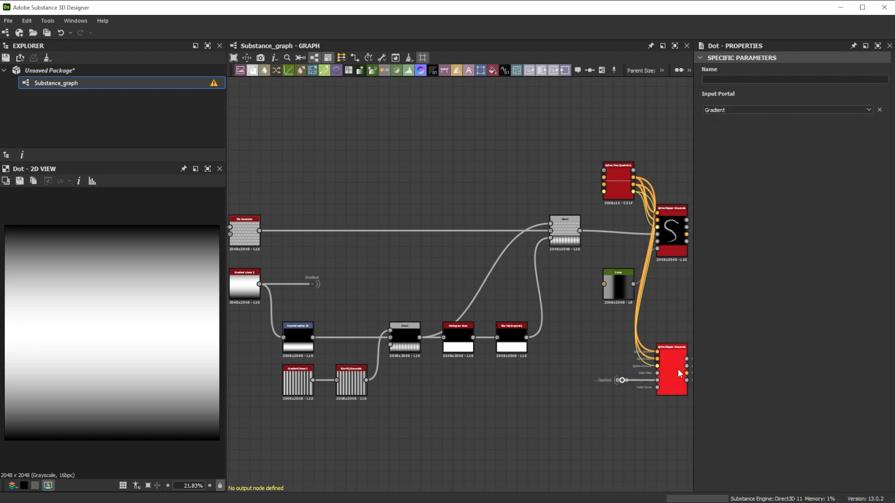
{"action": "left_click", "coordinate": [670, 371]}
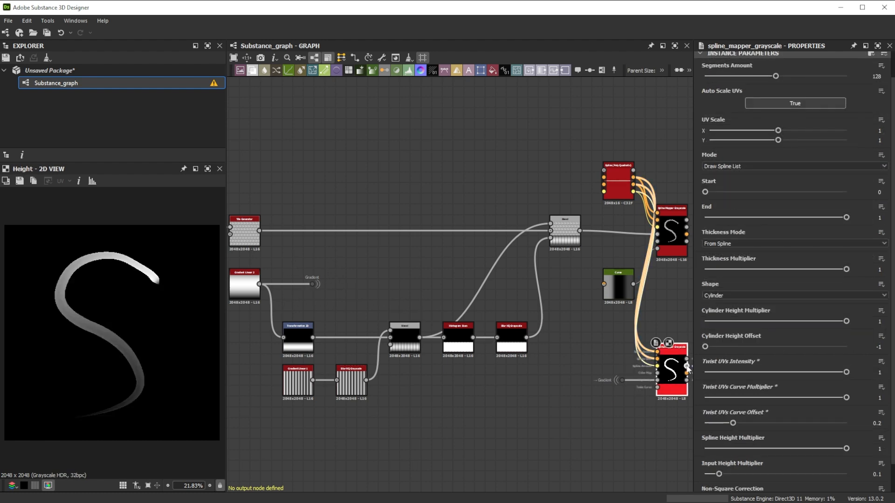
Set the second Spline Mapper's Shape to Plane and its Spline Height Multiplier to 0
{"action": "left_click", "coordinate": [793, 295]}
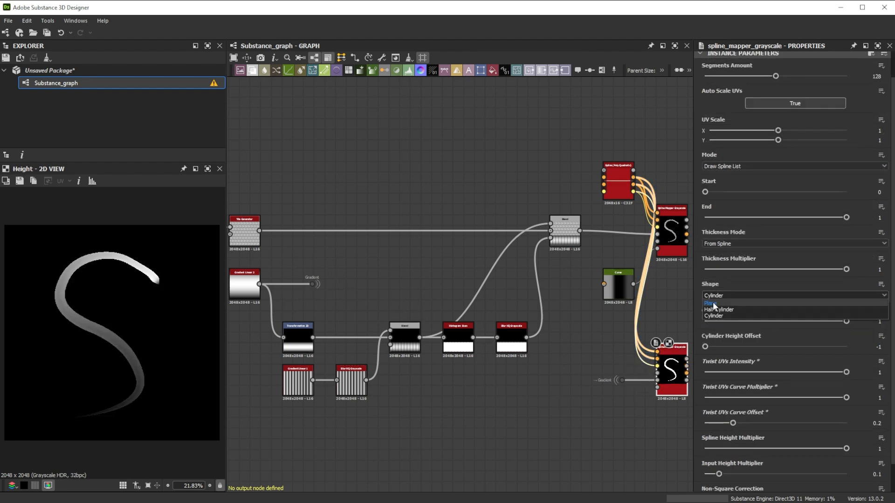
{"action": "left_click", "coordinate": [712, 303]}
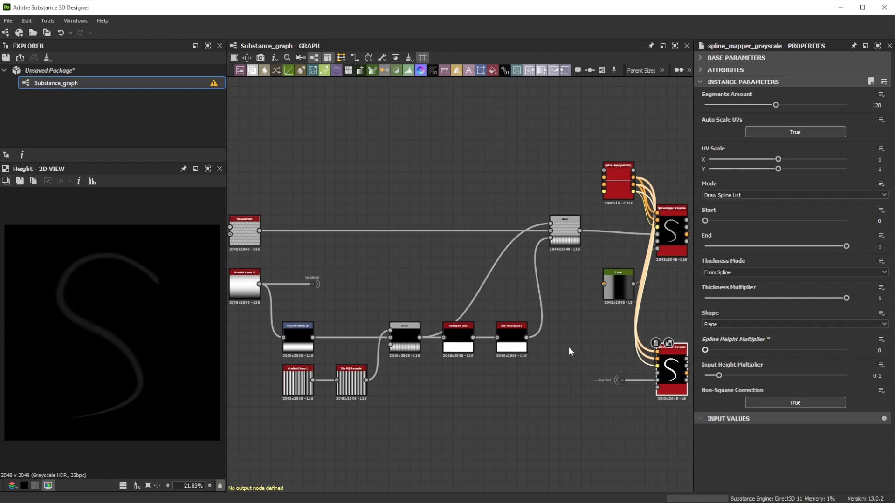
{"action": "left_click_drag", "start_coordinate": [719, 376], "coordinate": [846, 376]}
{"action": "type", "text": "b"}
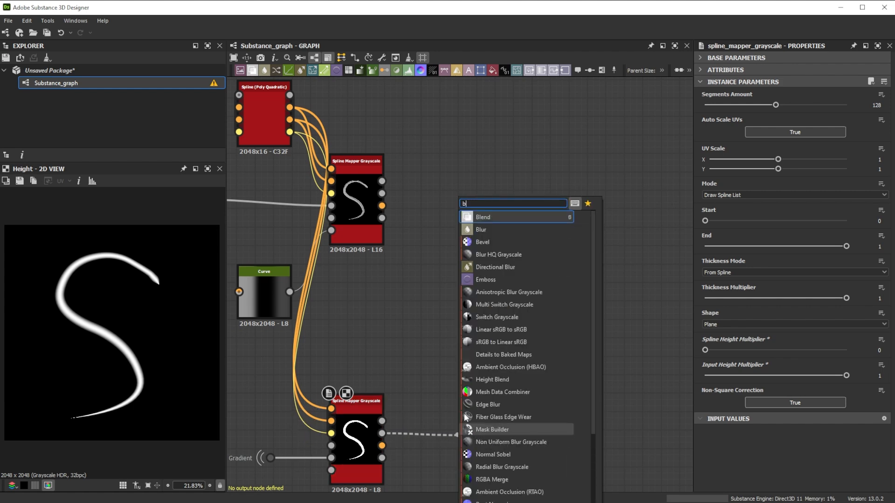
Chain two Blend nodes combining both mappers' heights, Multiply at 0.7 and opacity 0.25
{"action": "left_click", "coordinate": [482, 216]}
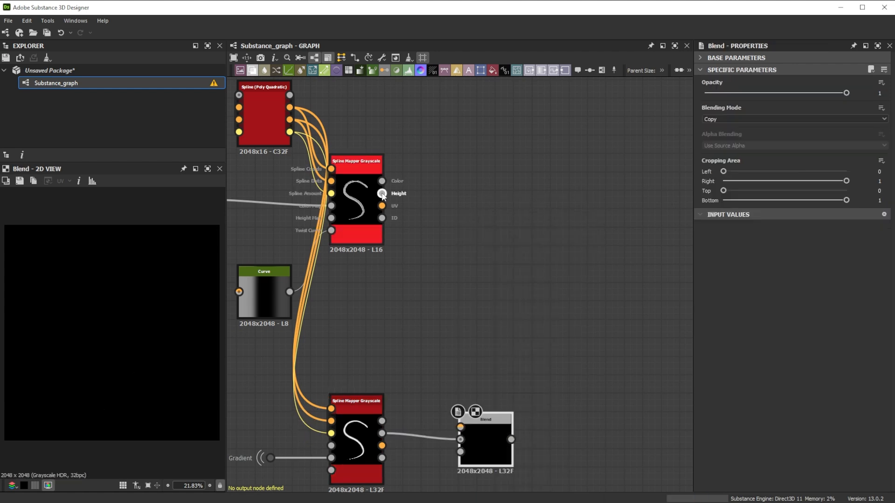
{"action": "left_click_drag", "start_coordinate": [383, 193], "coordinate": [461, 427]}
{"action": "type", "text": "b"}
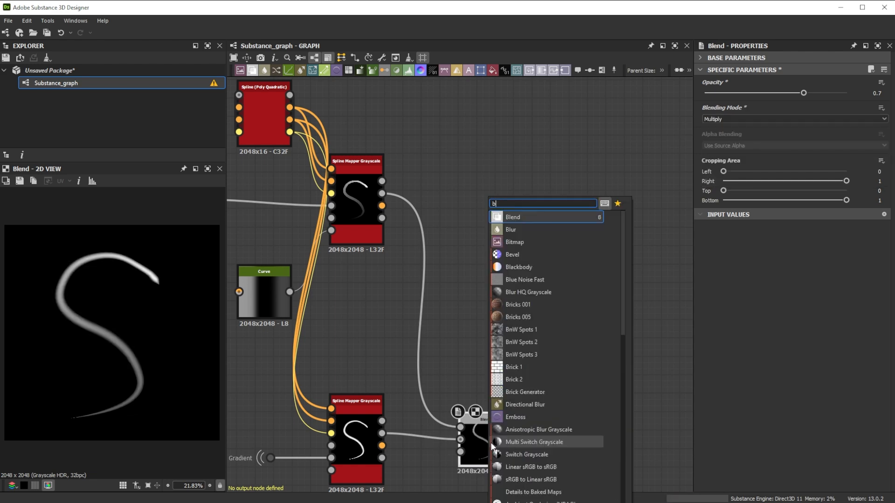
{"action": "left_click", "coordinate": [512, 217]}
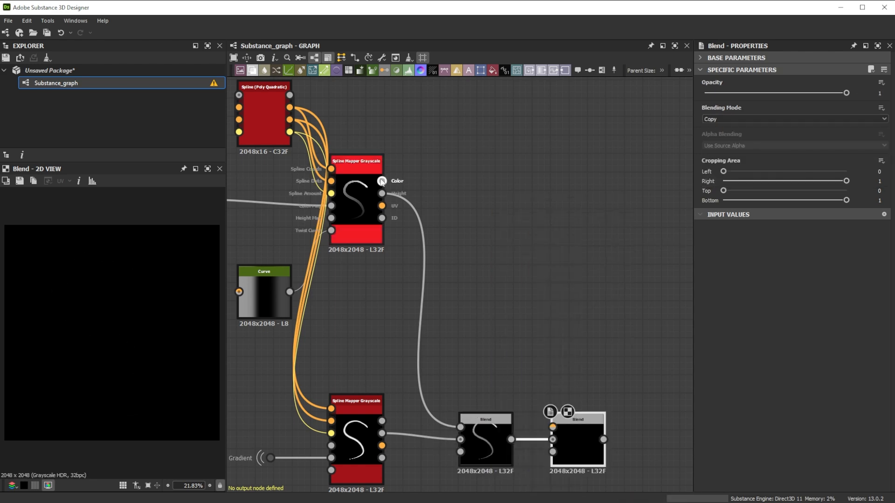
{"action": "left_click_drag", "start_coordinate": [382, 181], "coordinate": [552, 427]}
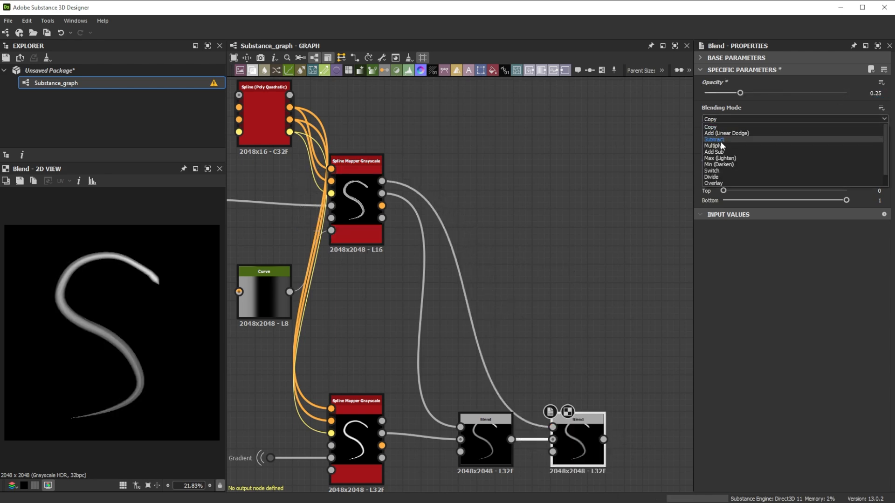
{"action": "left_click", "coordinate": [715, 145]}
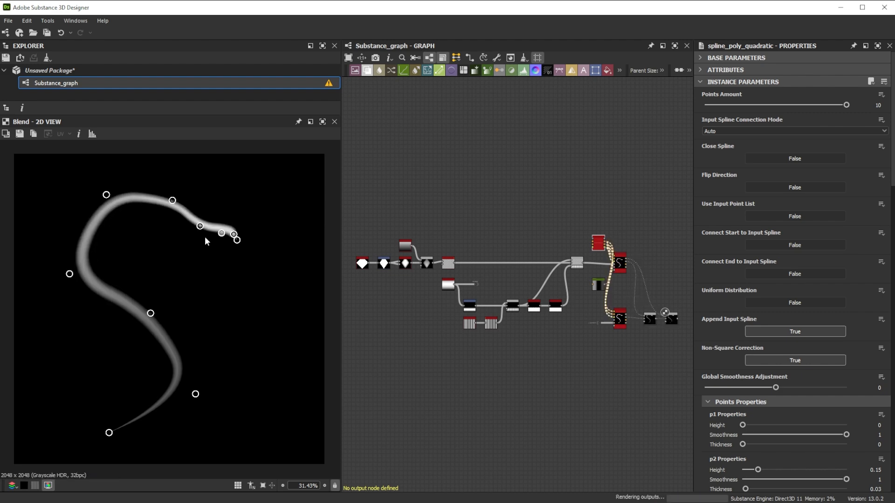
Drag the Spline's last control points together in the 2D view to taper the tip
{"action": "left_click_drag", "start_coordinate": [233, 227], "coordinate": [204, 249]}
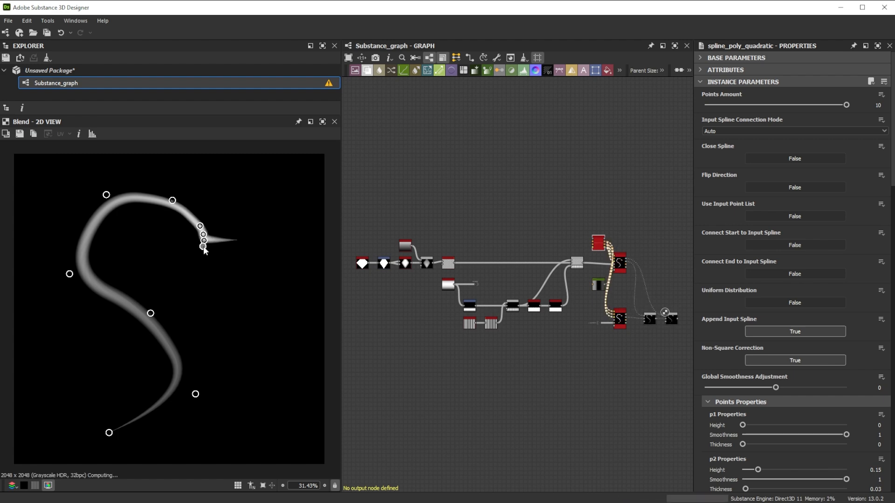